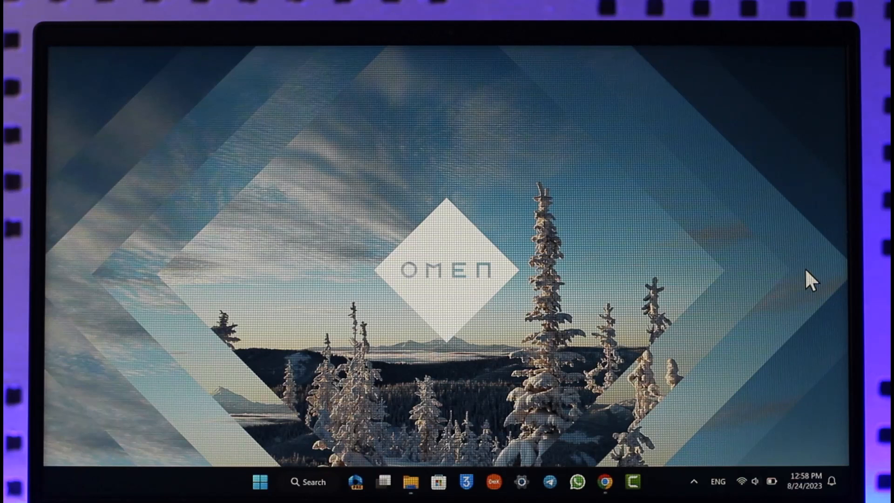
pyautogui.moveTo(605, 482)
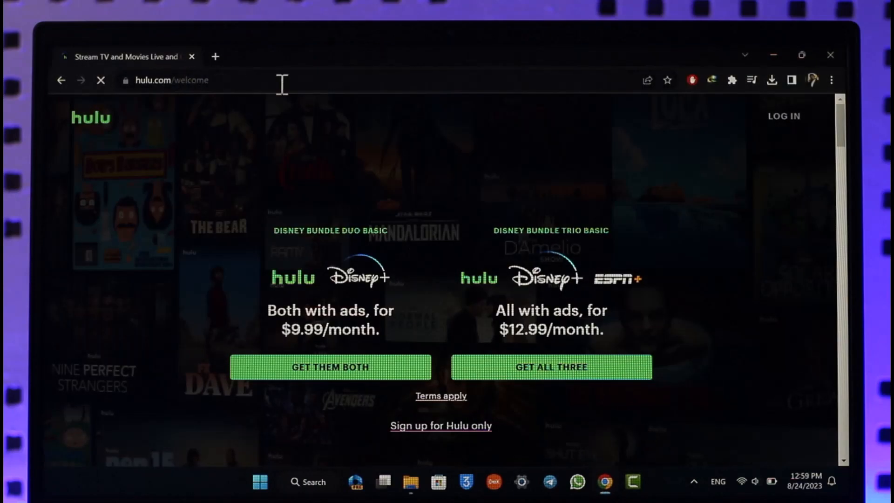
pyautogui.click(785, 117)
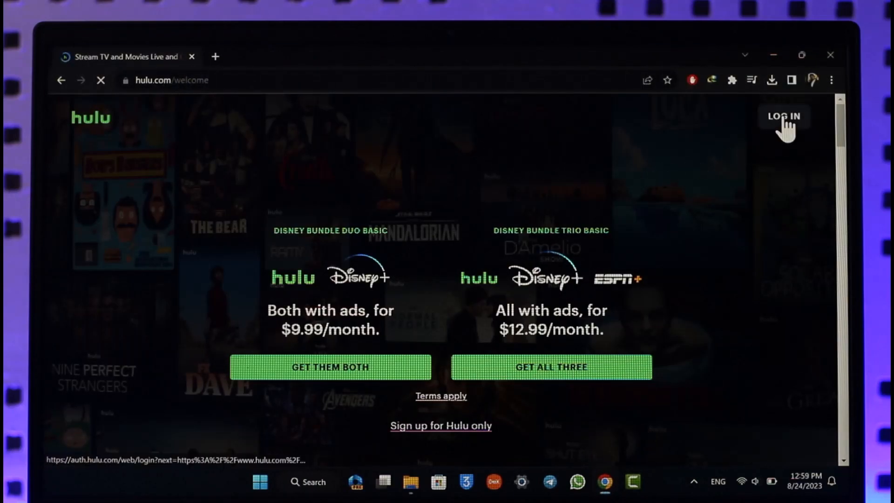
pyautogui.click(783, 116)
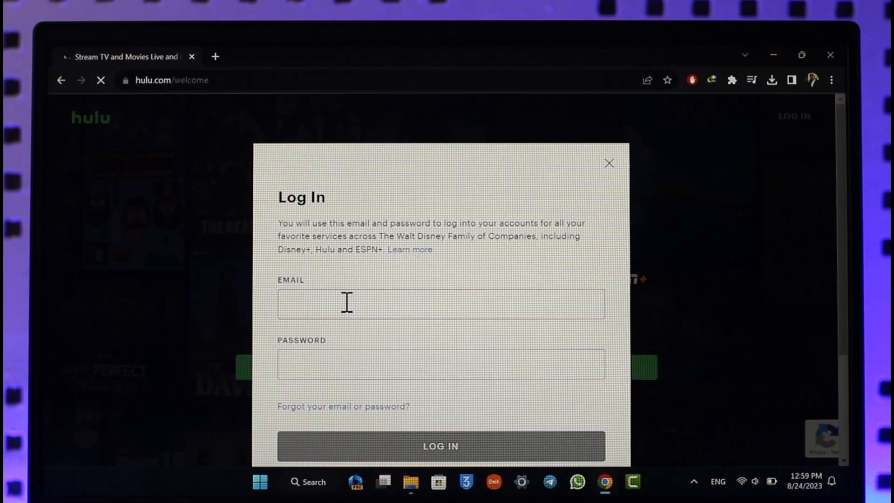
pyautogui.click(609, 163)
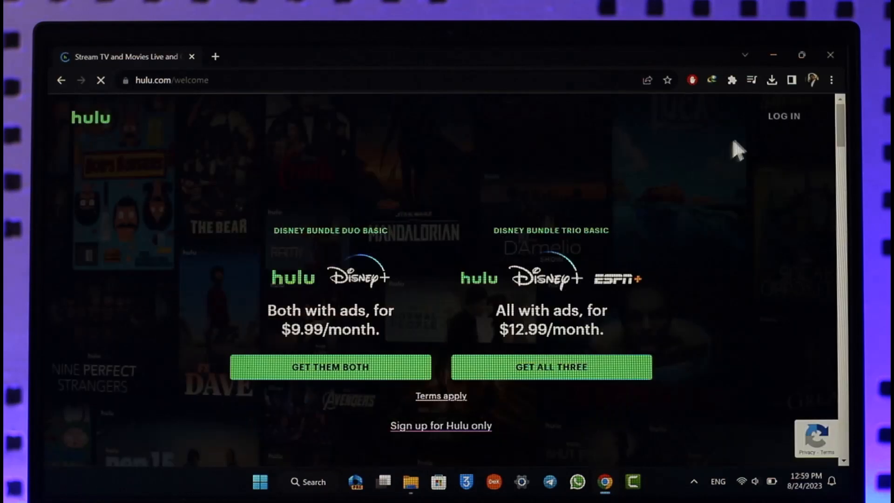
# Start a Hulu-only sign-up and select the $7.99 ad-supported Hulu plan
pyautogui.click(785, 116)
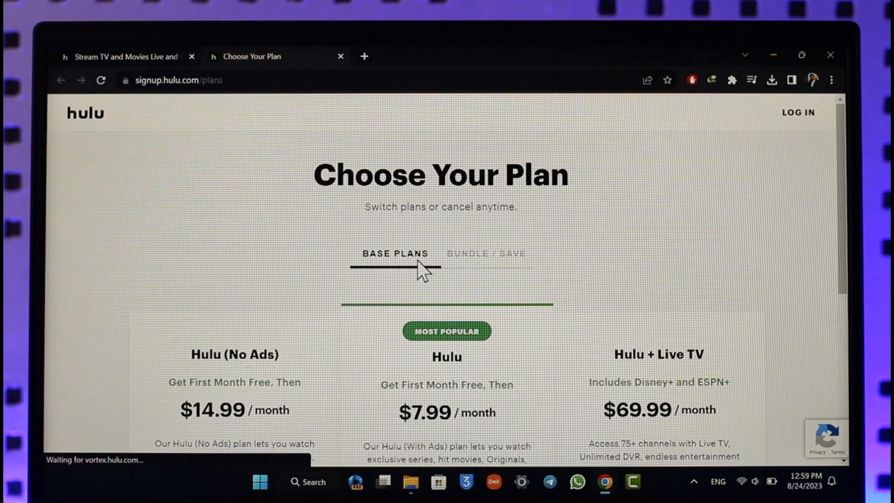
pyautogui.scroll(-3)
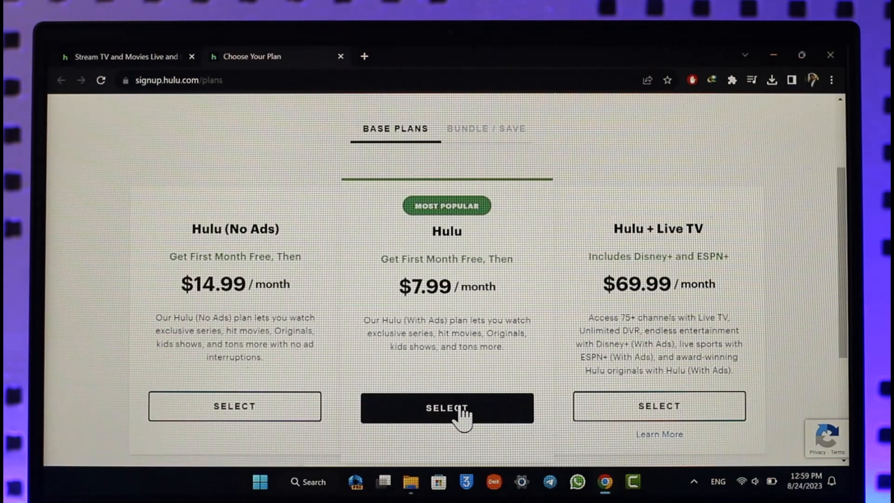
pyautogui.click(447, 408)
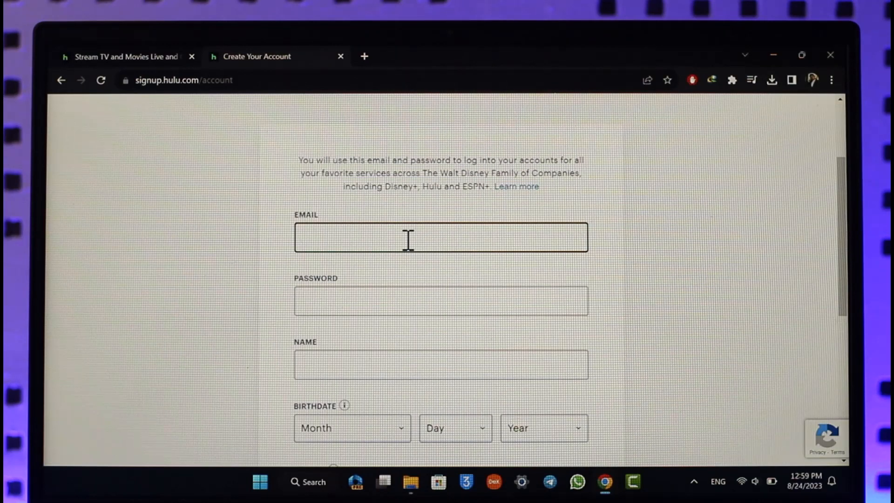
pyautogui.moveTo(231, 99)
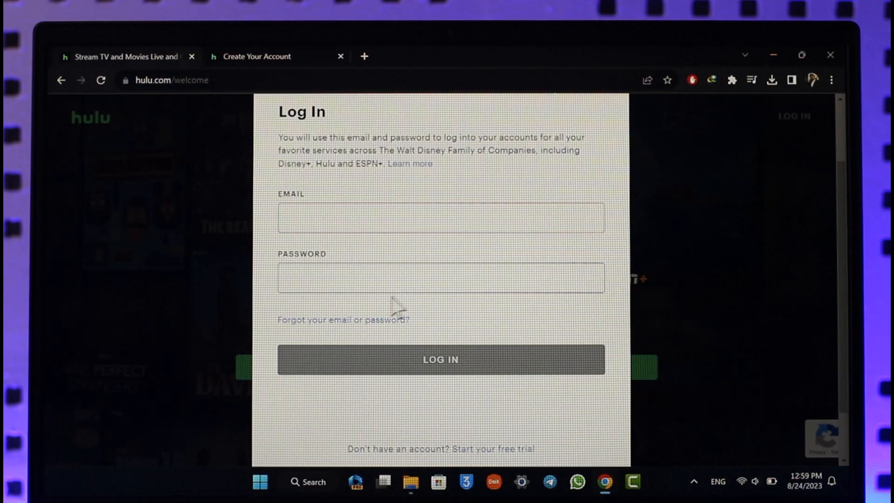
# Use Forgot your email or password to send a password reset link
pyautogui.click(342, 319)
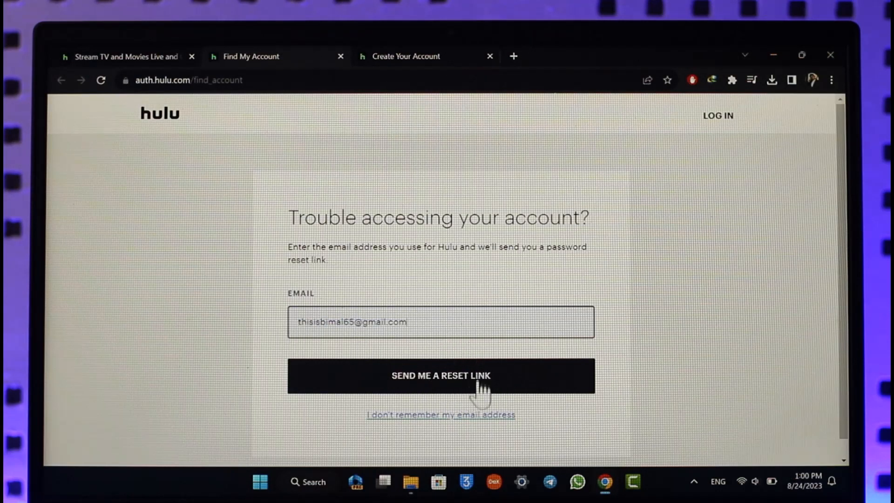
pyautogui.click(441, 376)
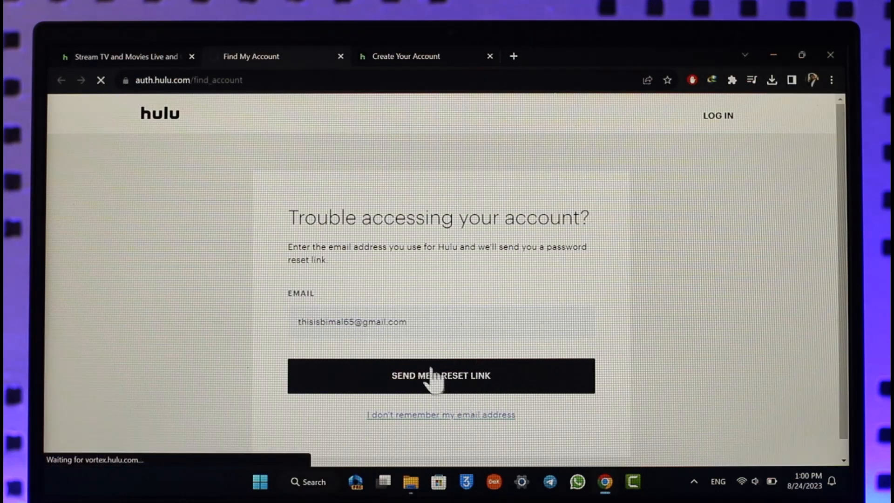
pyautogui.click(441, 375)
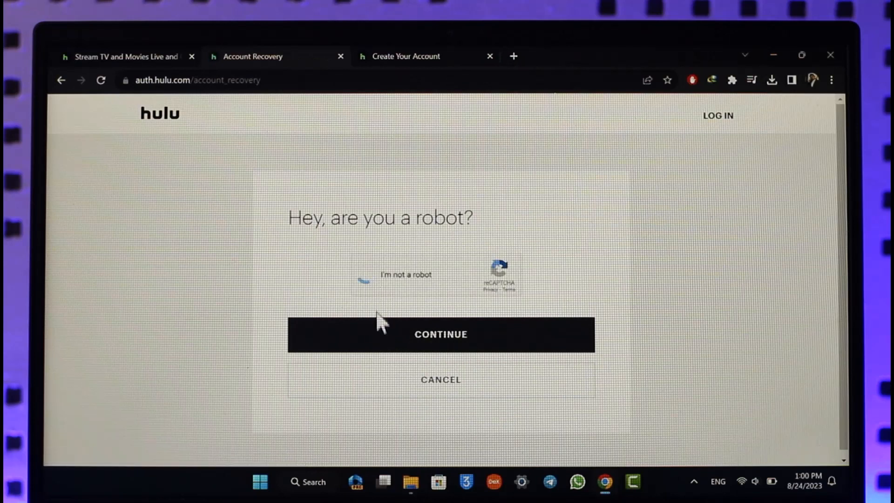
# Pass the robot check, review the card-details recovery form, then close the recovery tab
pyautogui.click(440, 335)
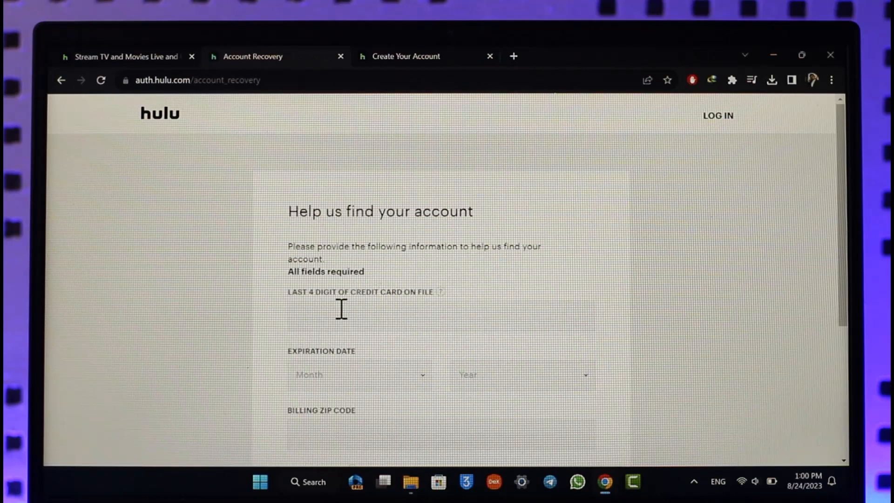
pyautogui.scroll(-3)
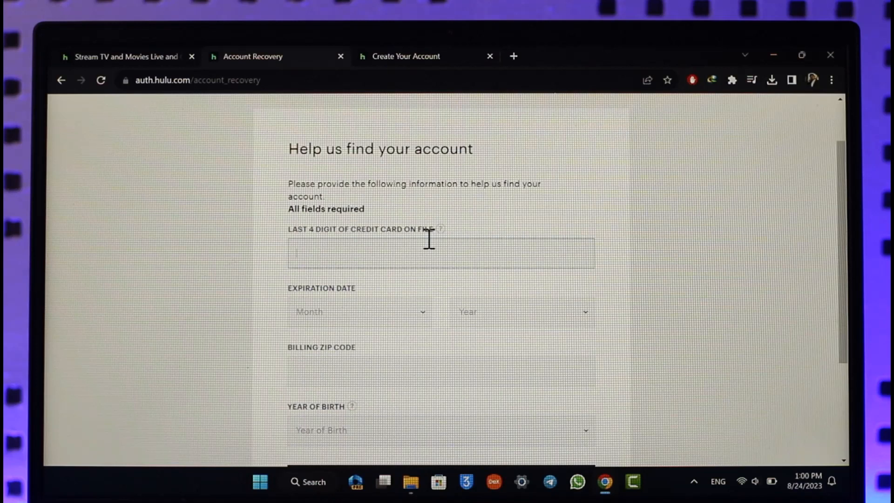
pyautogui.scroll(-3)
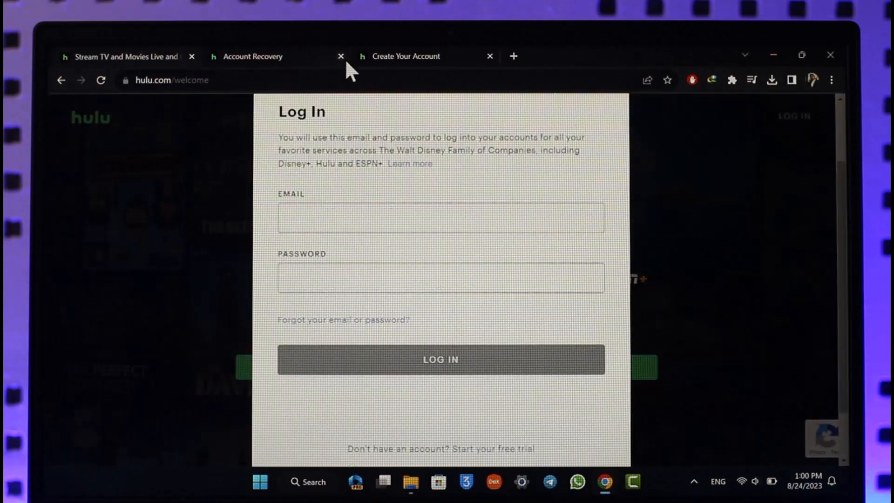
pyautogui.click(341, 56)
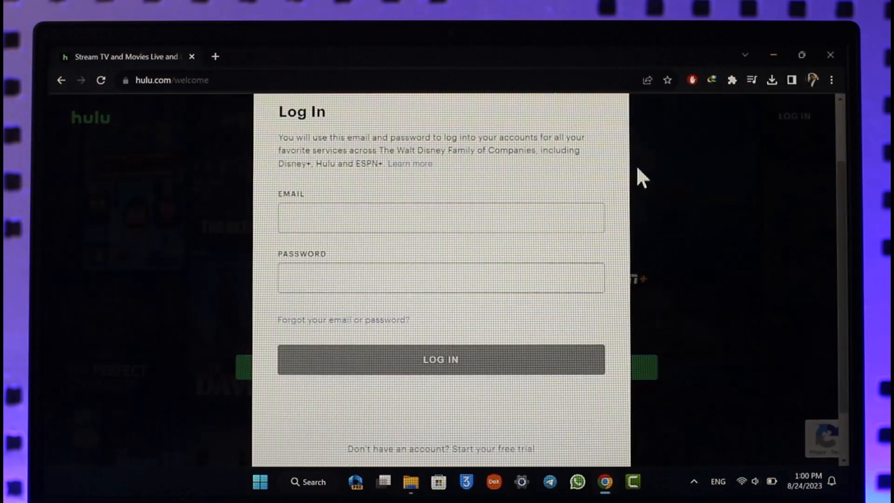